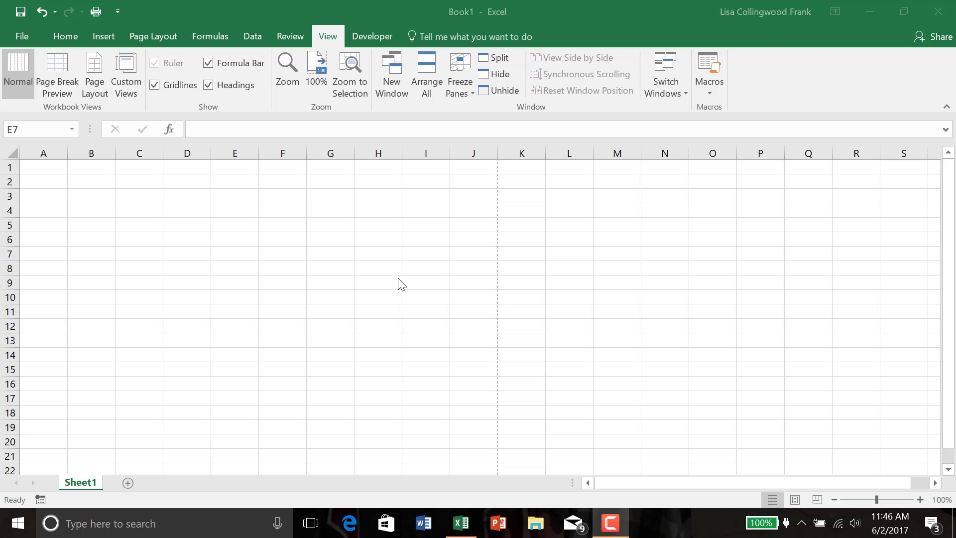
pyautogui.moveTo(254, 19)
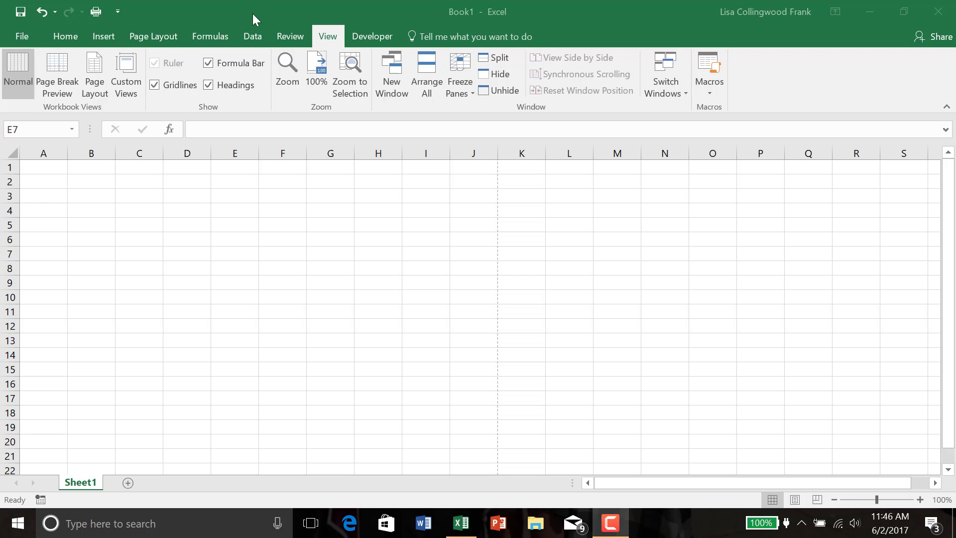
pyautogui.moveTo(186, 23)
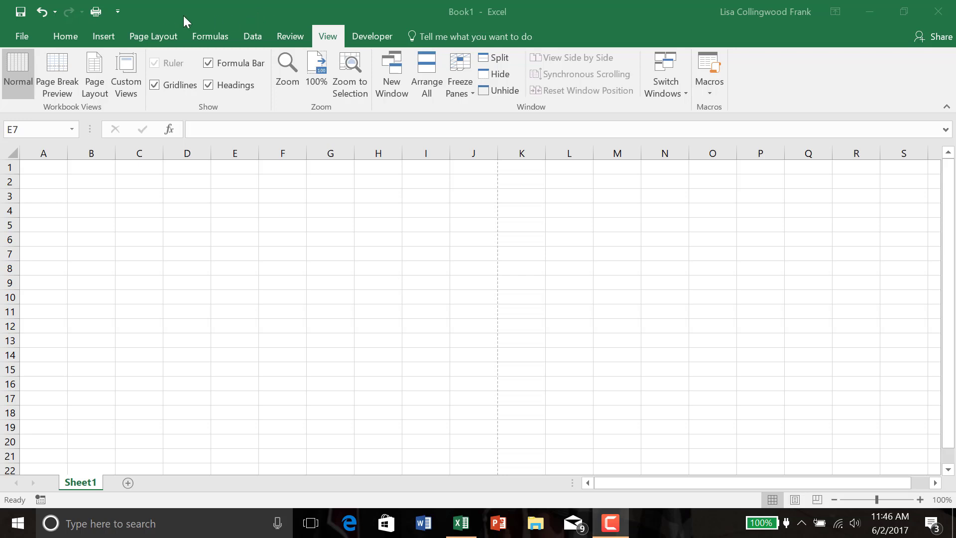
pyautogui.moveTo(169, 13)
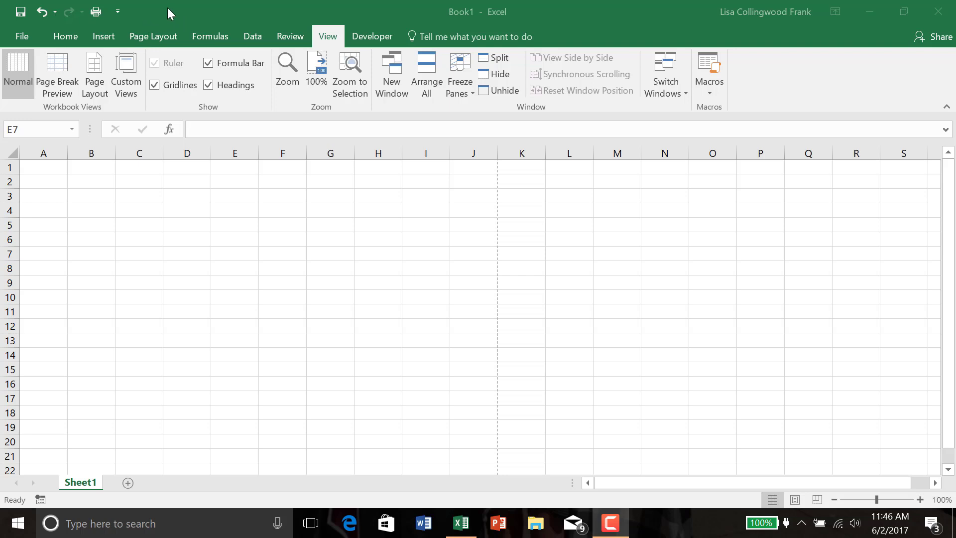
pyautogui.moveTo(541, 240)
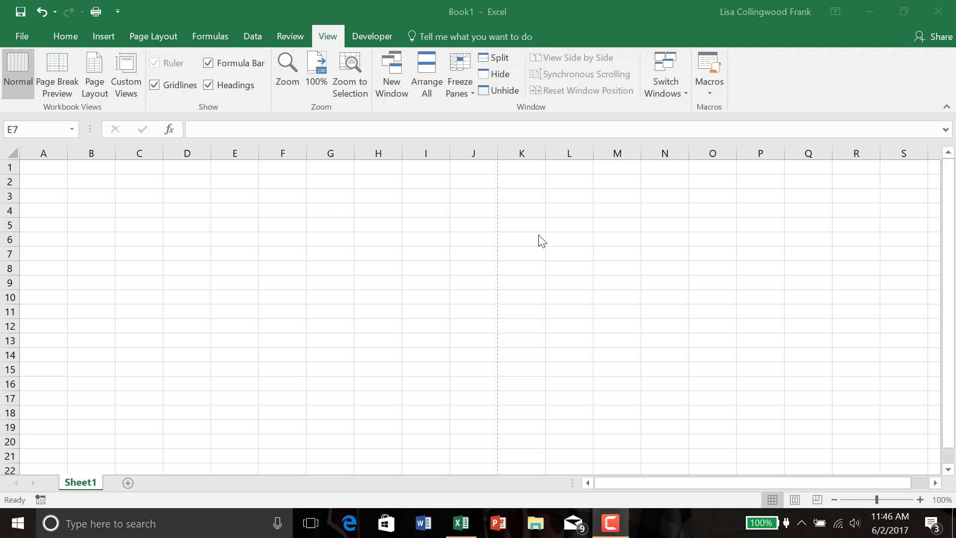
pyautogui.moveTo(188, 173)
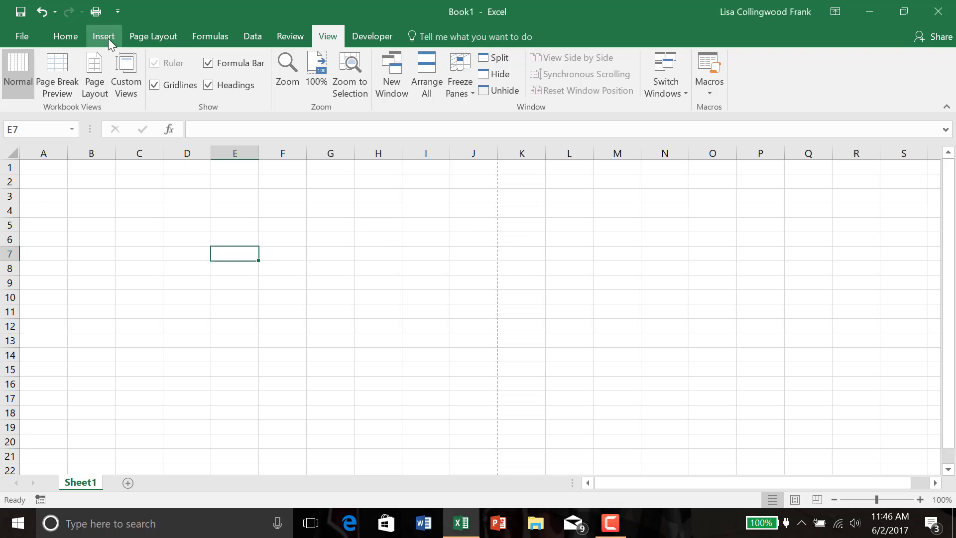
# - Add a header and footer so the sheet shows as pages with an empty header
pyautogui.click(103, 36)
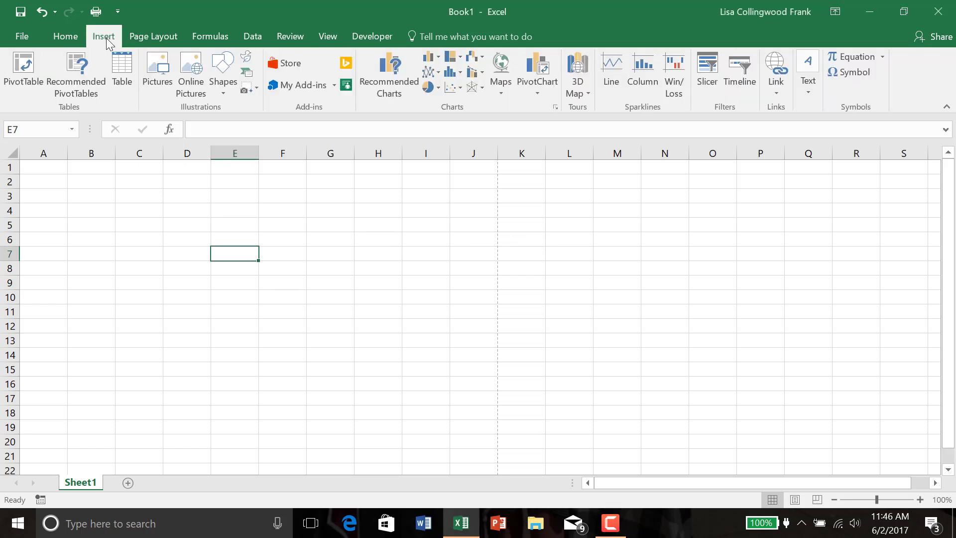
pyautogui.moveTo(739, 70)
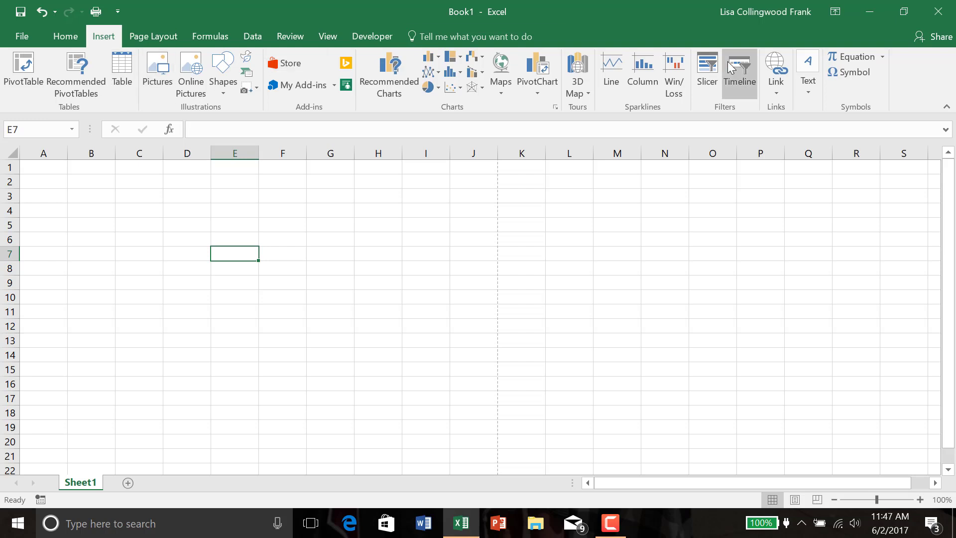
pyautogui.click(807, 73)
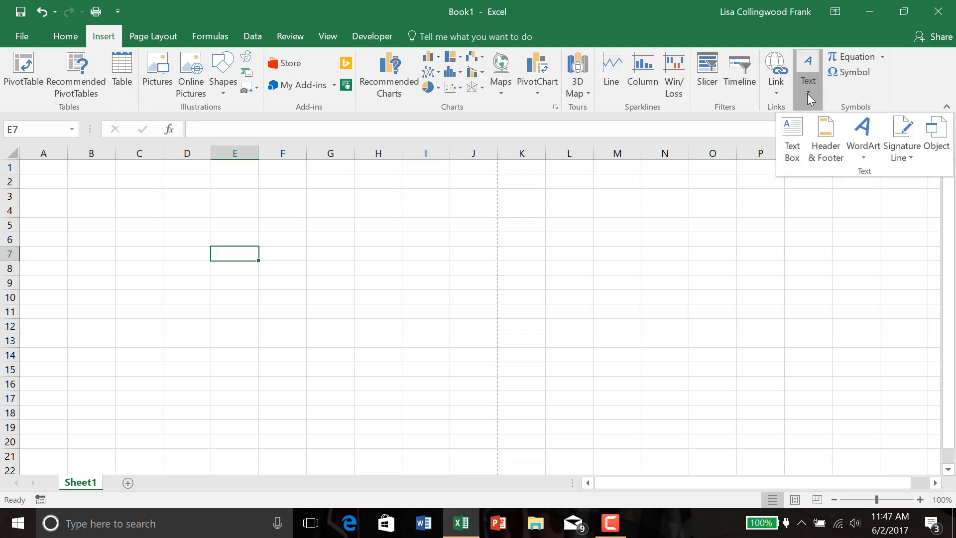
pyautogui.click(825, 133)
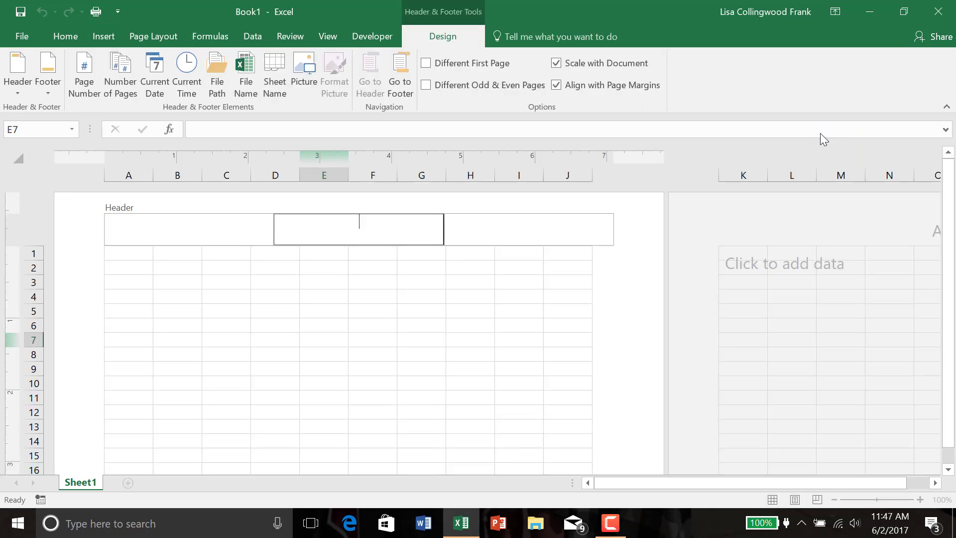
pyautogui.moveTo(305, 208)
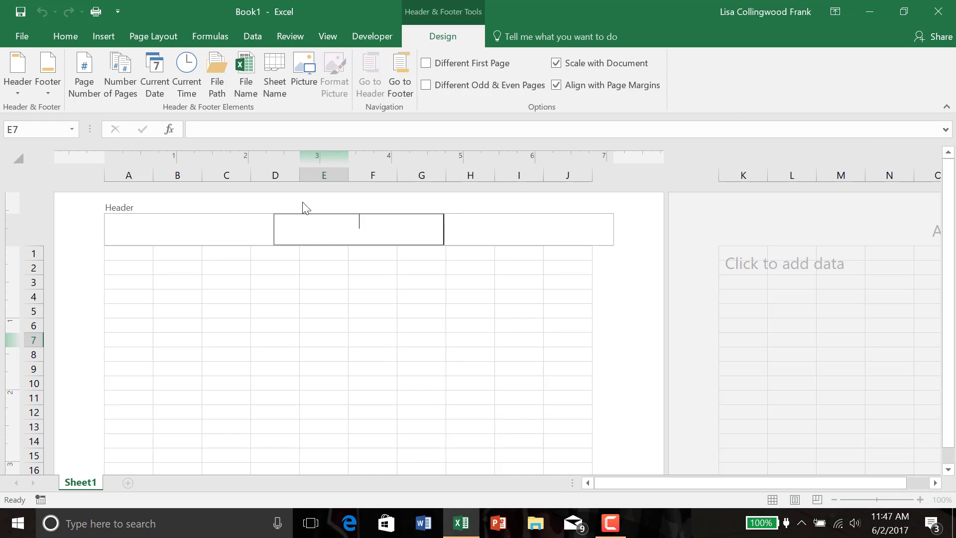
pyautogui.moveTo(180, 220)
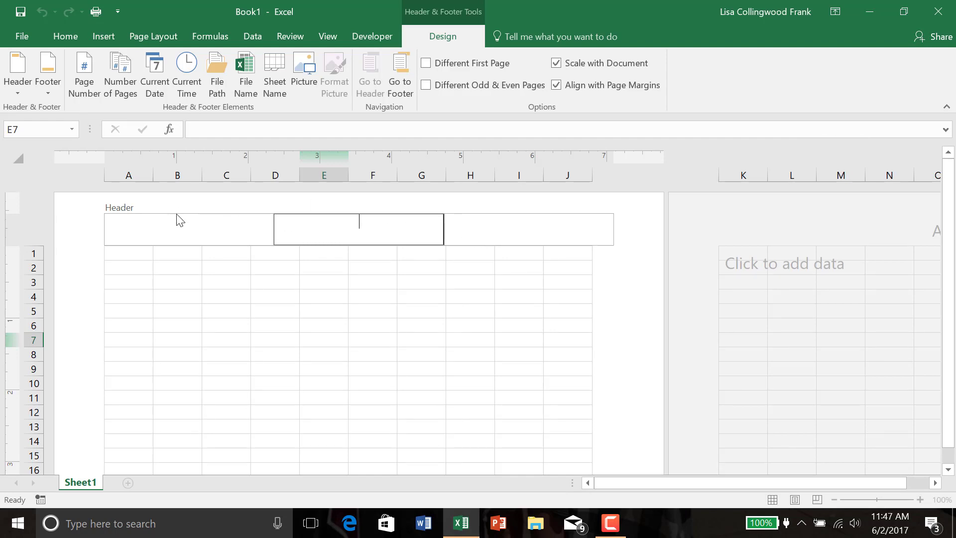
pyautogui.moveTo(266, 225)
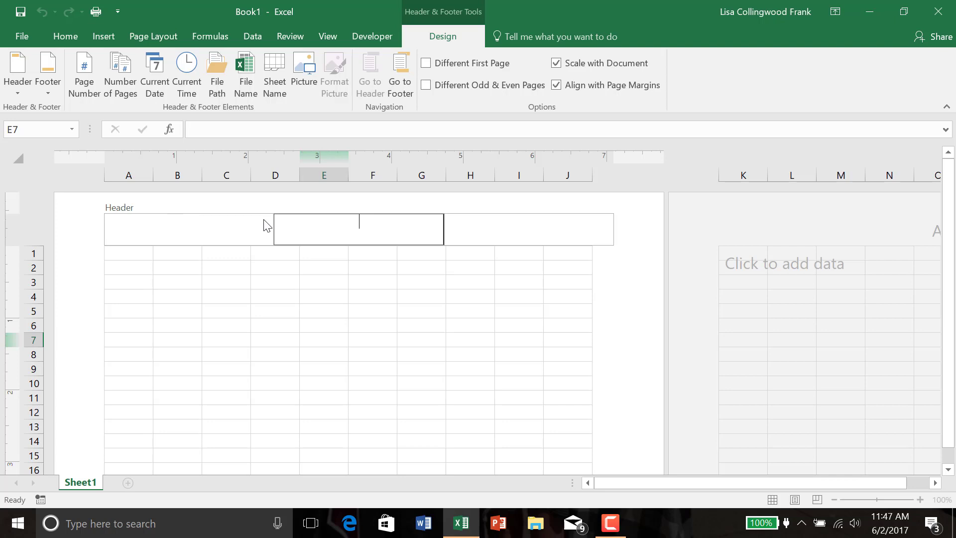
pyautogui.moveTo(340, 228)
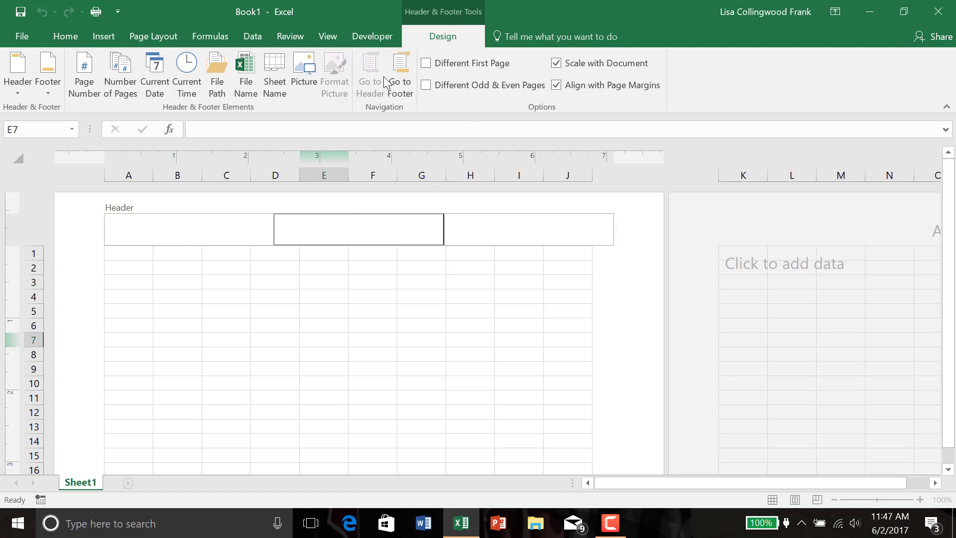
pyautogui.moveTo(370, 77)
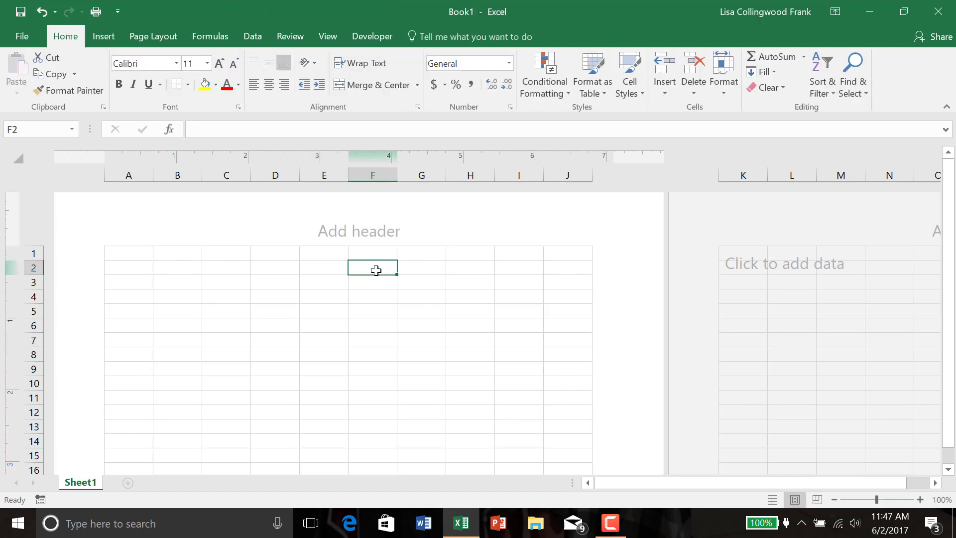
pyautogui.moveTo(381, 169)
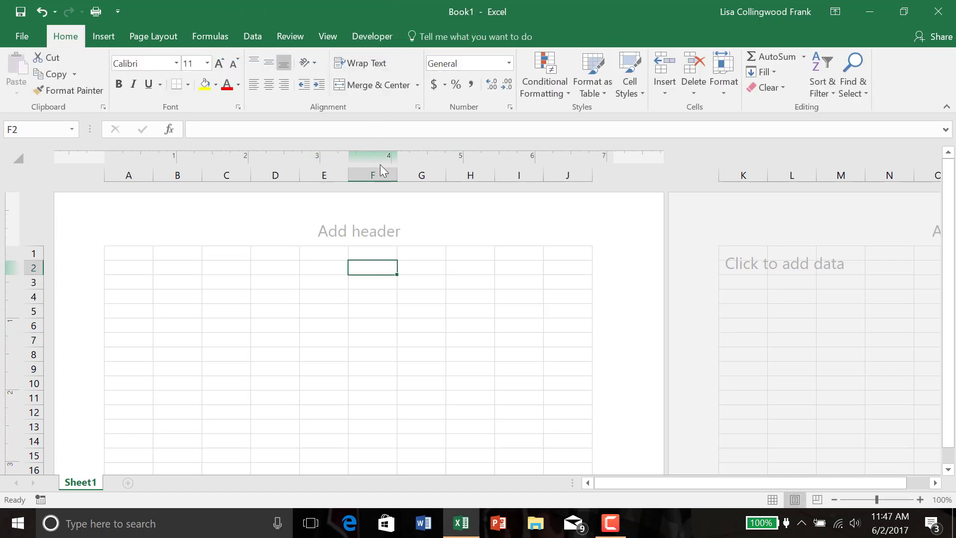
# - Start editing the centre header section and launch picture insertion for it
pyautogui.click(358, 231)
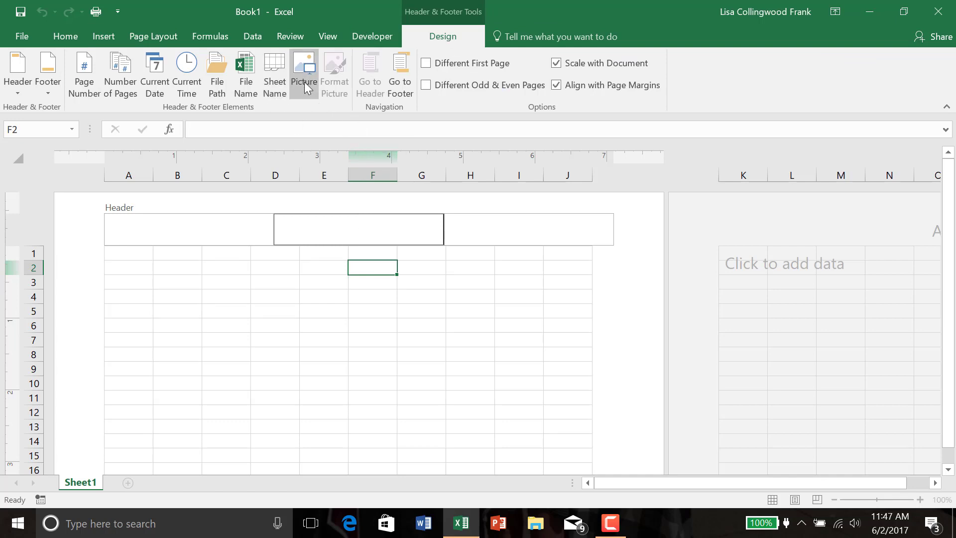
pyautogui.click(303, 73)
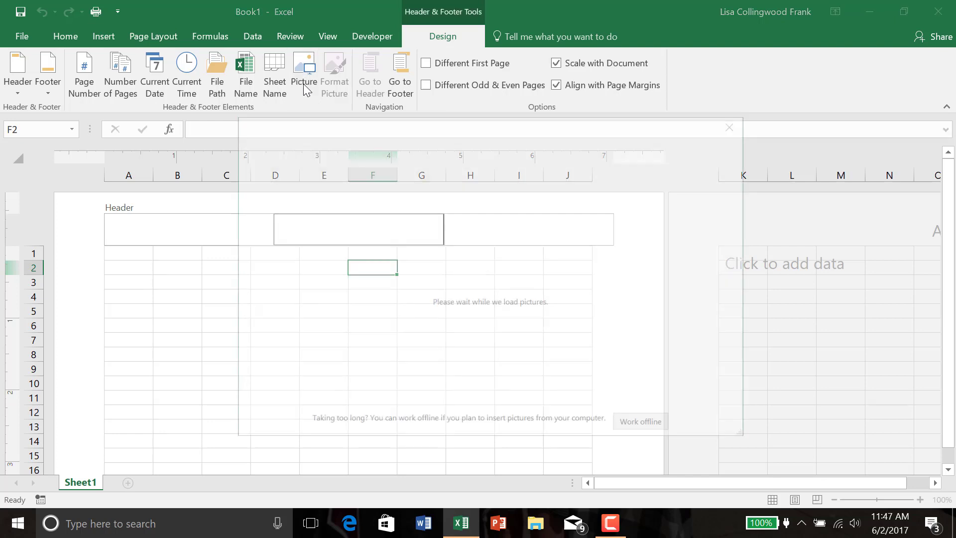
# - Let the Insert Pictures window load with its file, Bing search and OneDrive sources
pyautogui.click(304, 73)
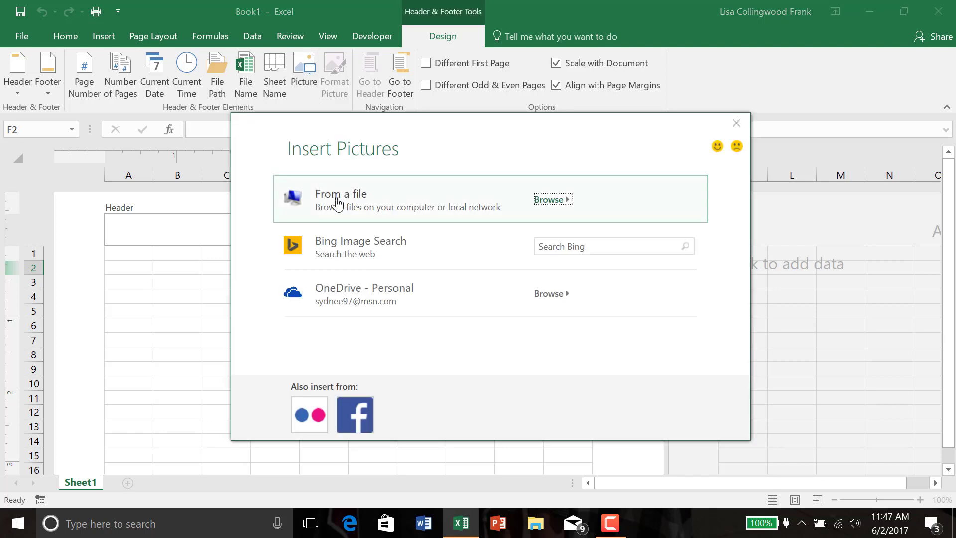
pyautogui.moveTo(287, 332)
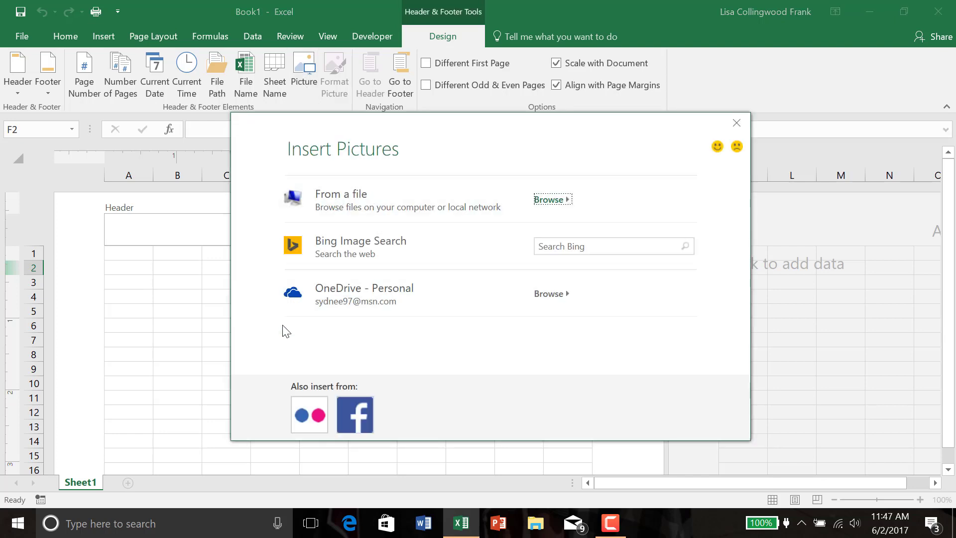
pyautogui.moveTo(657, 185)
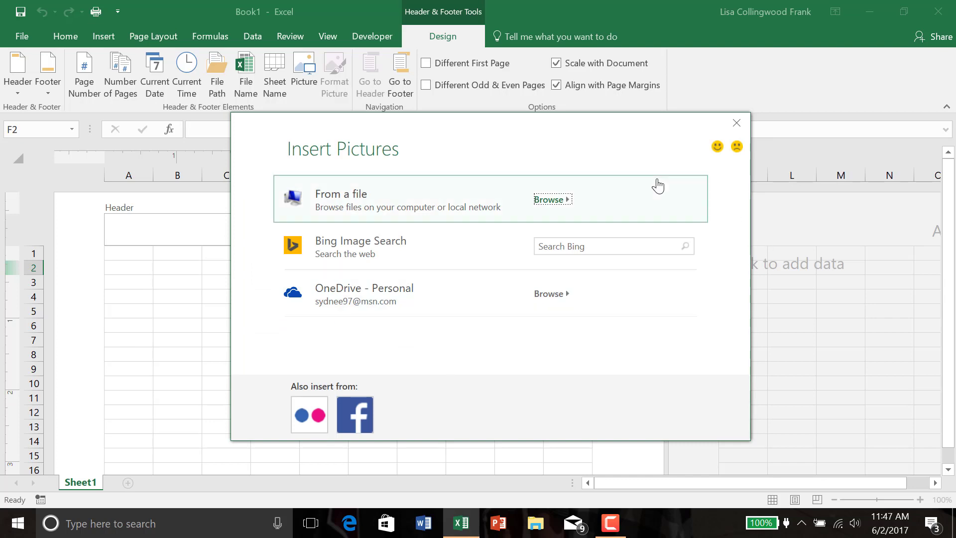
pyautogui.moveTo(712, 203)
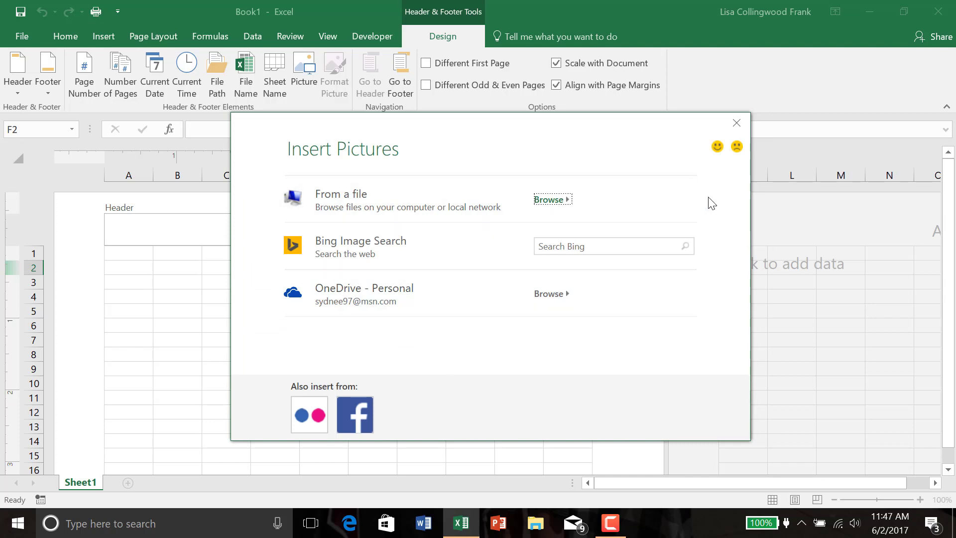
pyautogui.moveTo(718, 204)
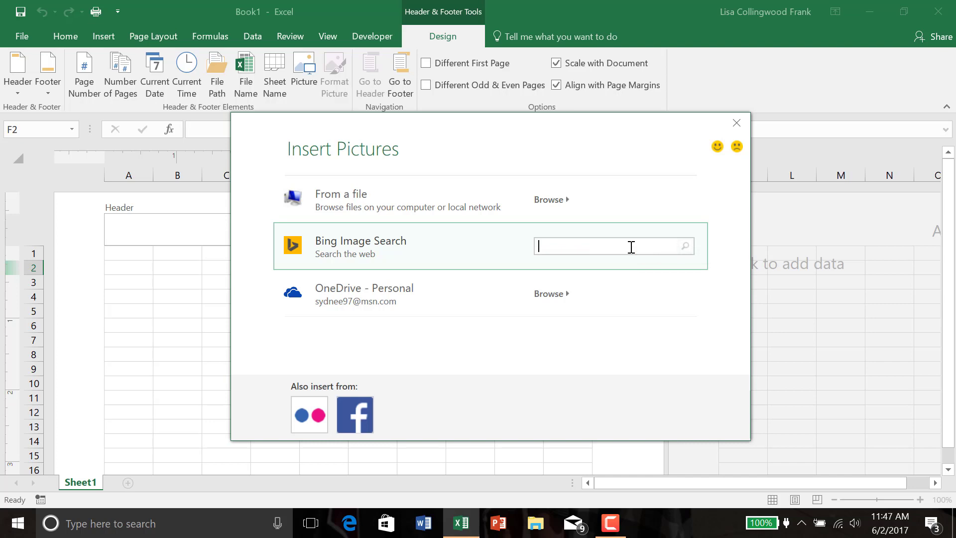
# - Search web images for 'confidential' and scroll through the results to the TOP SECRET stamp
pyautogui.write('confidentia')
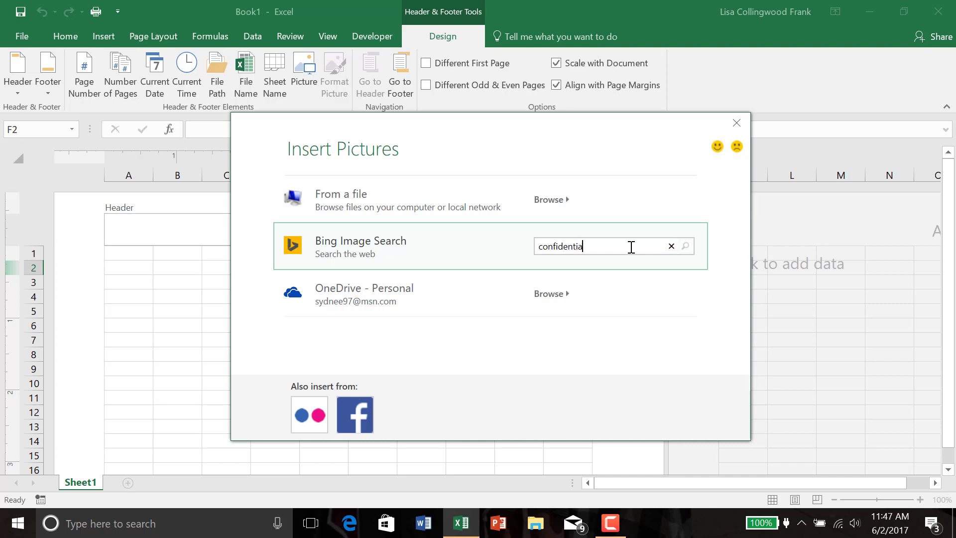
pyautogui.click(684, 245)
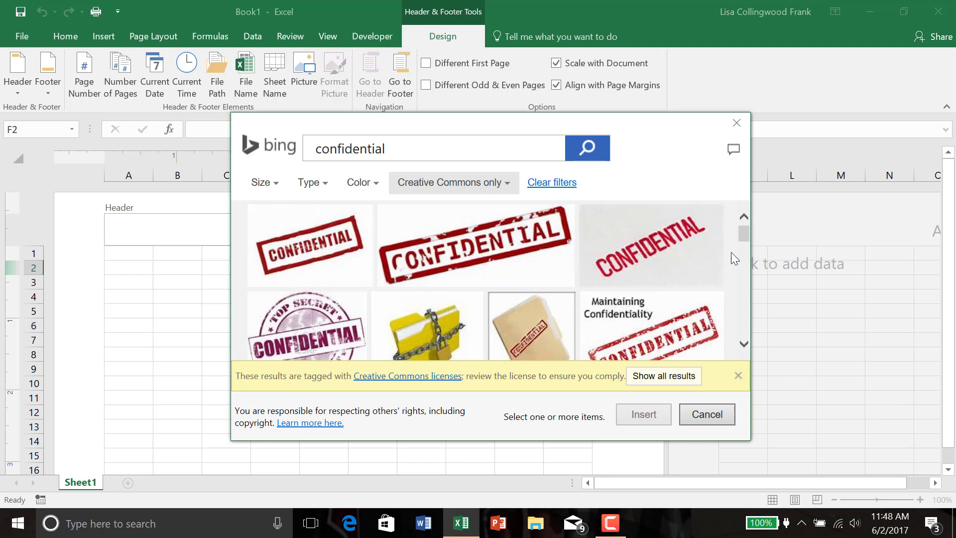
pyautogui.scroll(-3)
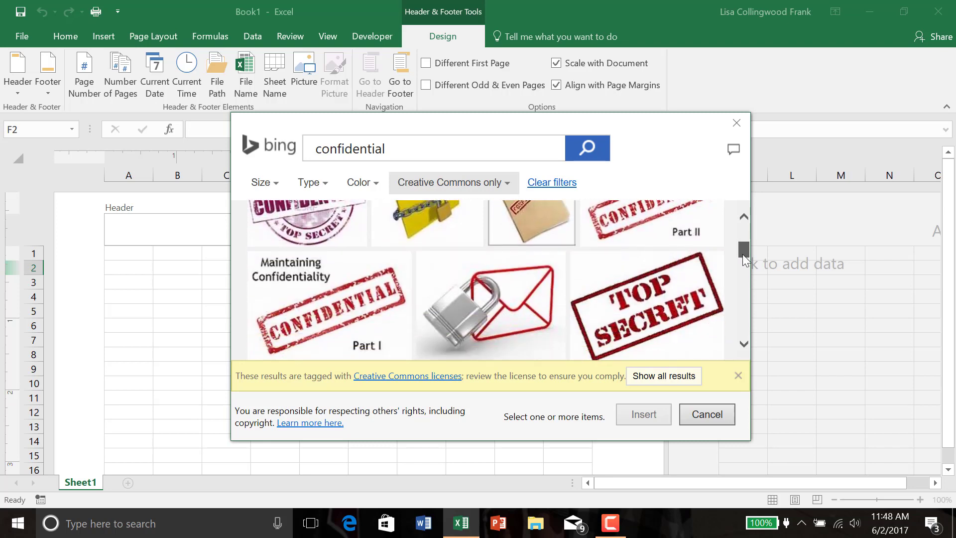
pyautogui.scroll(-3)
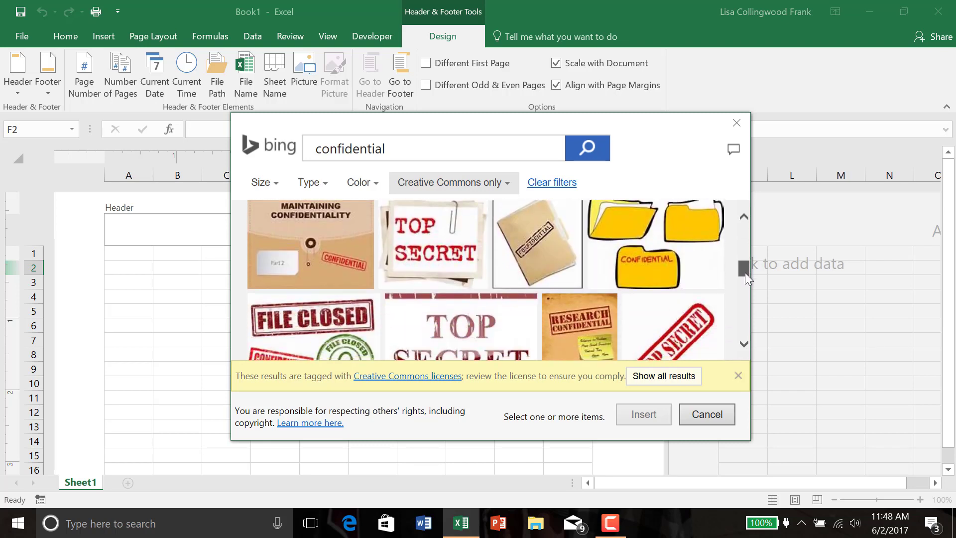
pyautogui.scroll(-3)
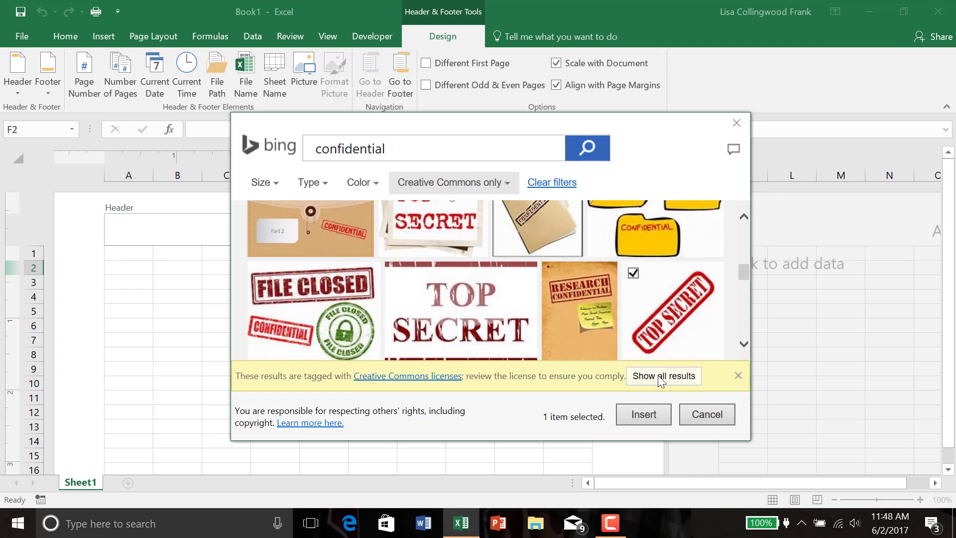
# - Insert the selected red TOP SECRET stamp picture into the centre header
pyautogui.click(643, 414)
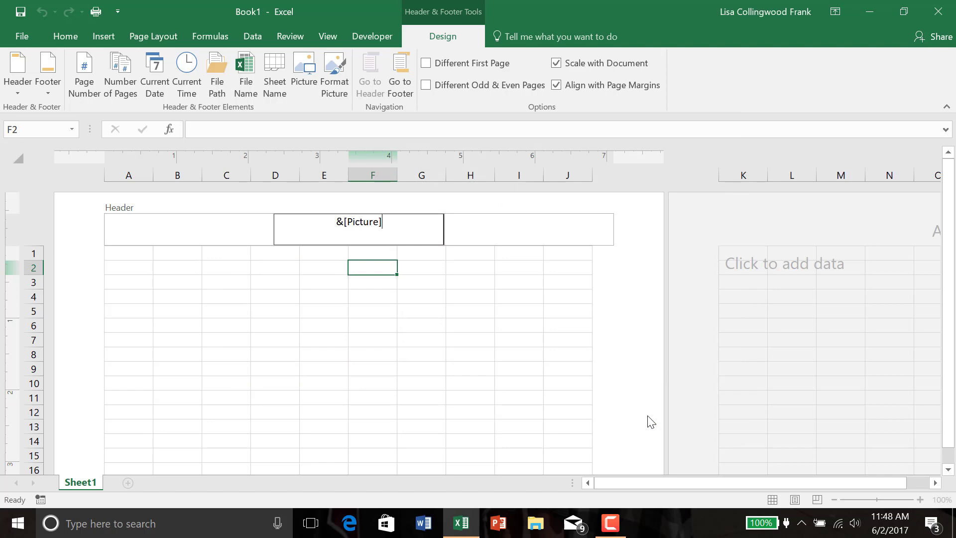
pyautogui.moveTo(370, 242)
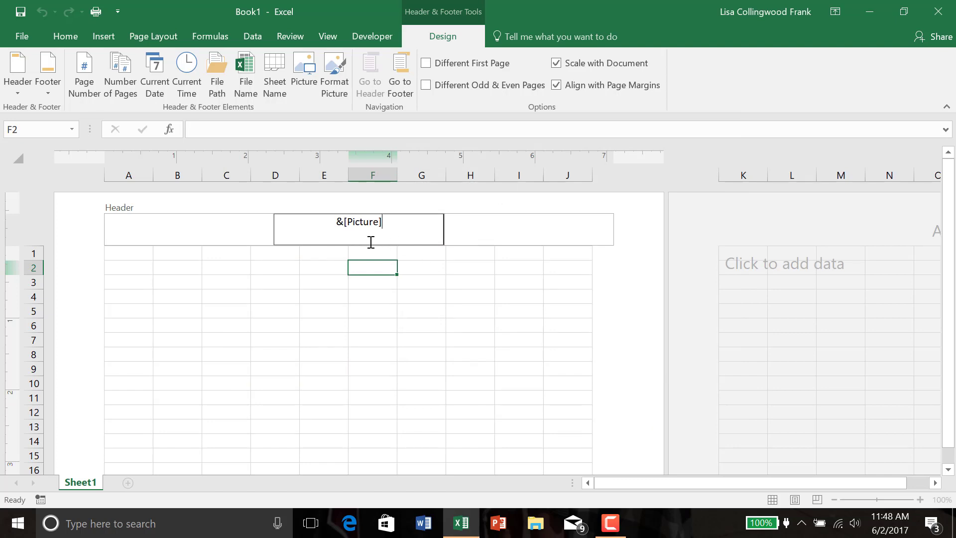
pyautogui.moveTo(438, 218)
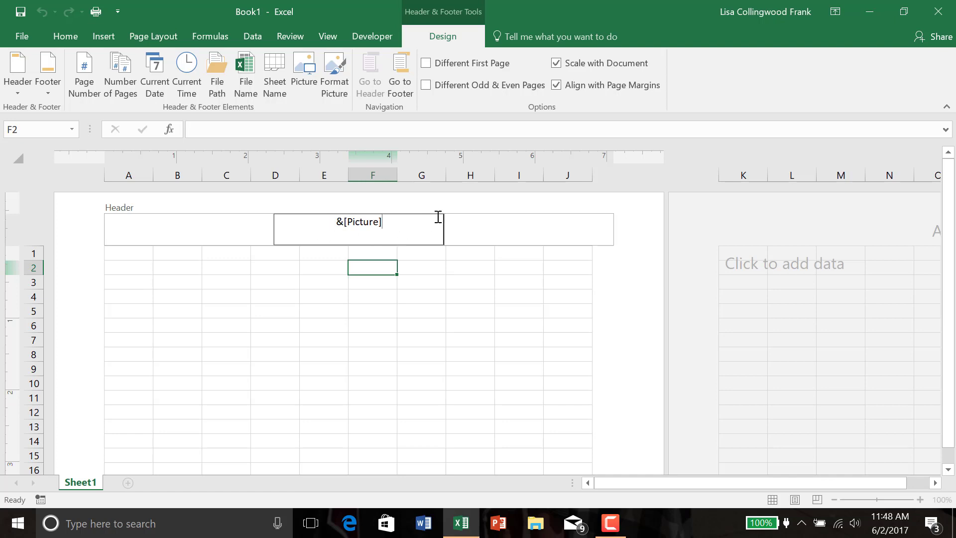
pyautogui.moveTo(397, 233)
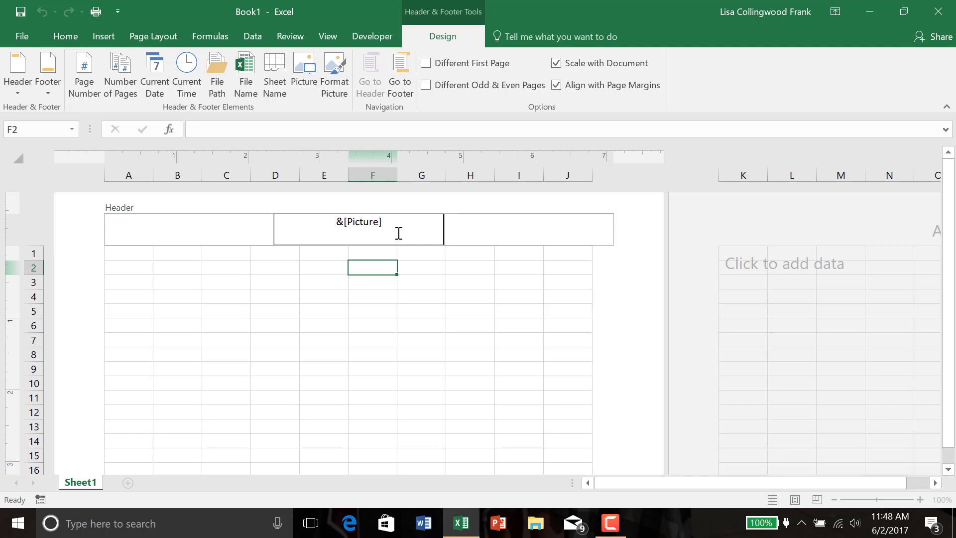
pyautogui.moveTo(402, 235)
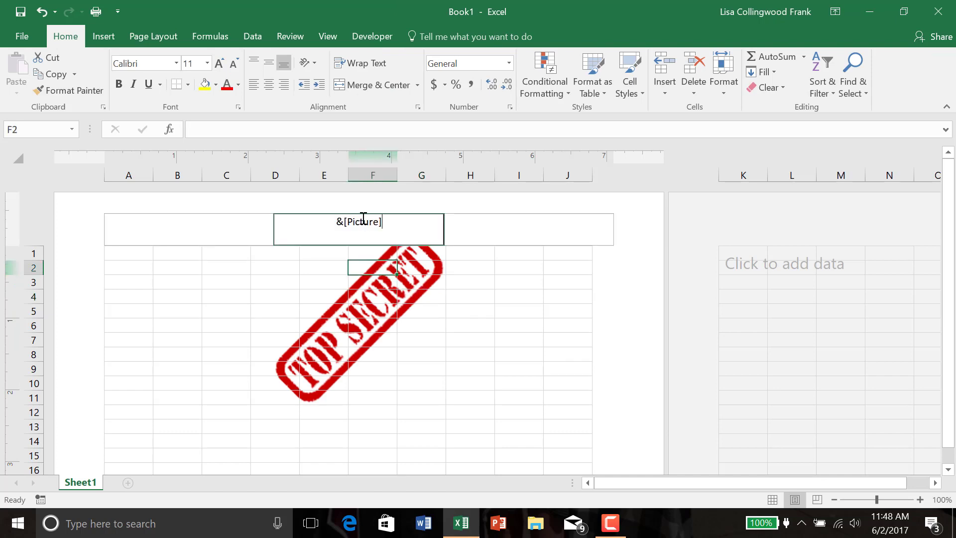
# - Reopen the centre header holding the stamp and show the Header & Footer design tools
pyautogui.click(359, 222)
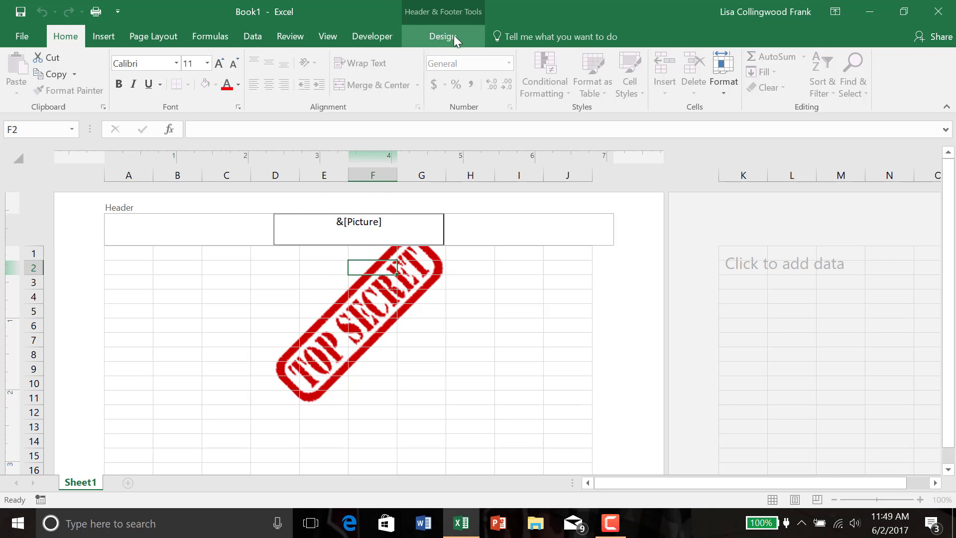
pyautogui.click(443, 36)
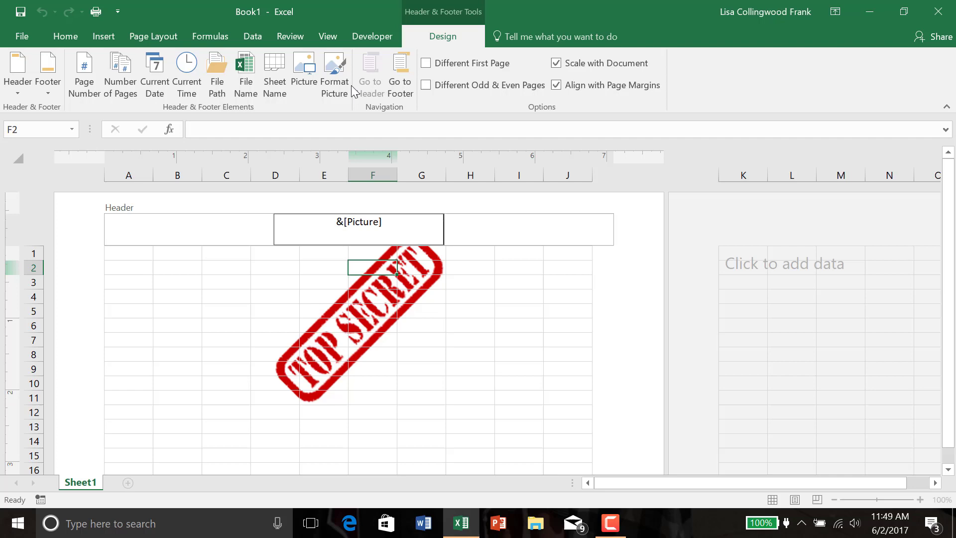
# - Raise the header picture's height to 4.19 inches, 145% scale, in Format Picture
pyautogui.click(333, 73)
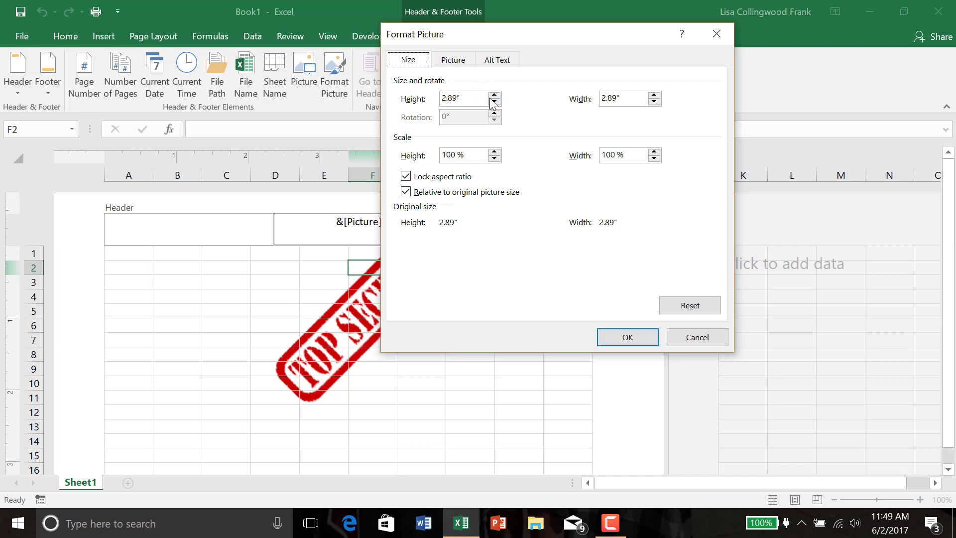
pyautogui.click(492, 95)
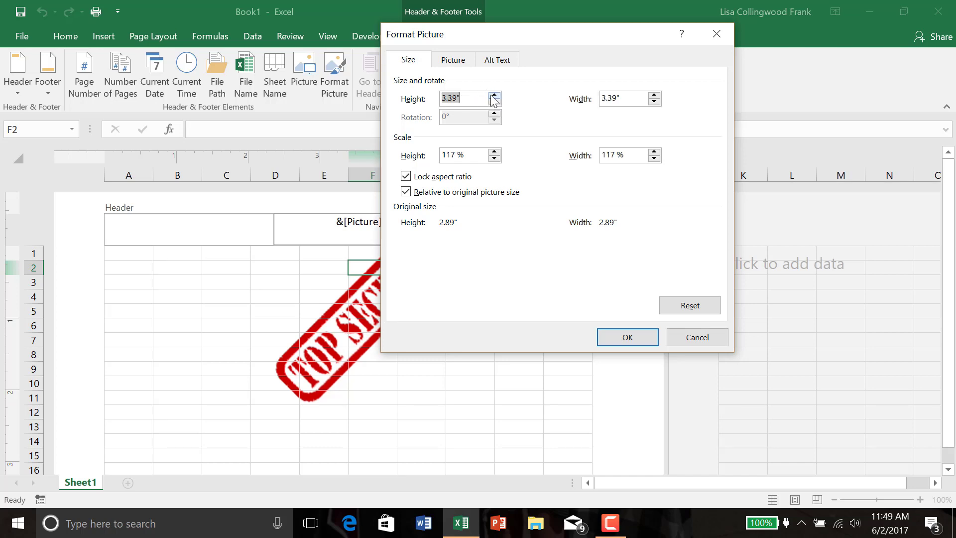
pyautogui.click(494, 95)
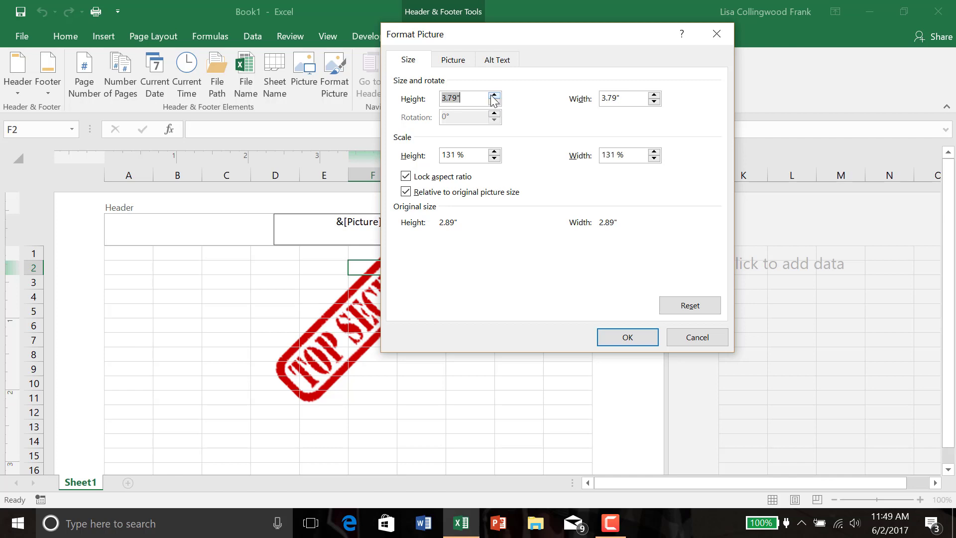
pyautogui.click(494, 95)
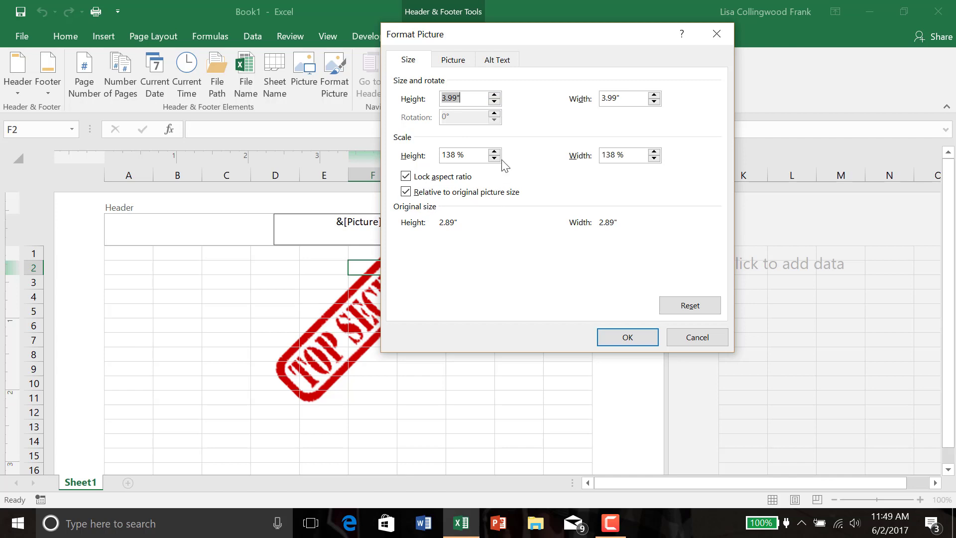
pyautogui.moveTo(503, 148)
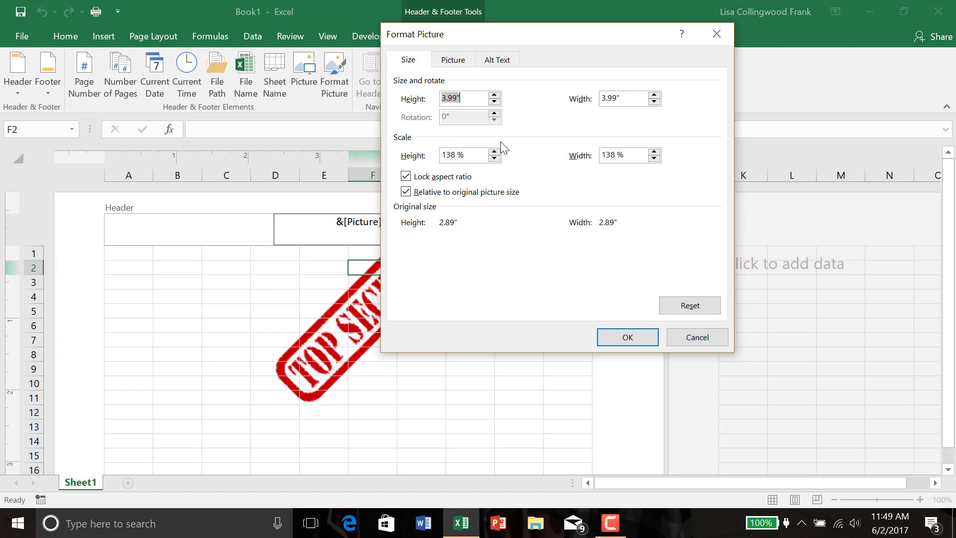
pyautogui.click(494, 95)
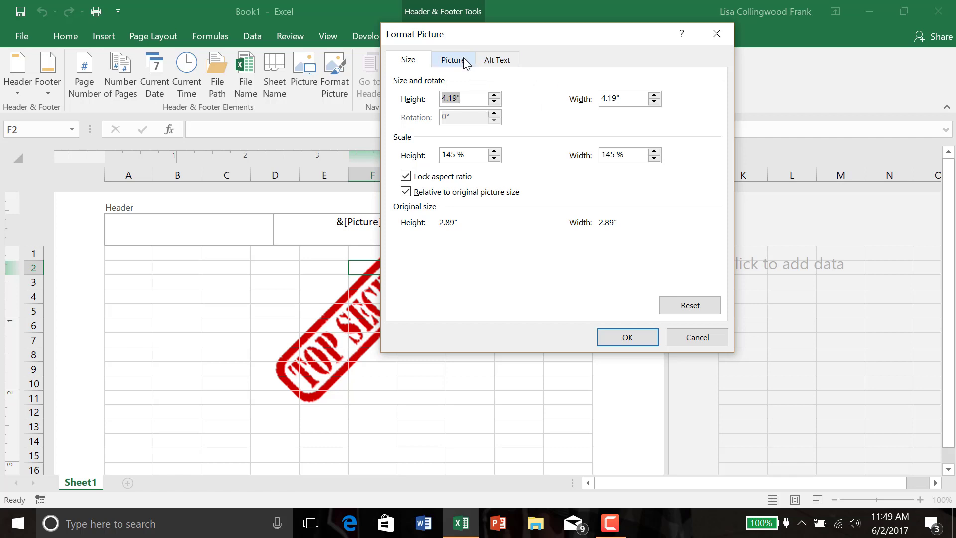
pyautogui.click(453, 59)
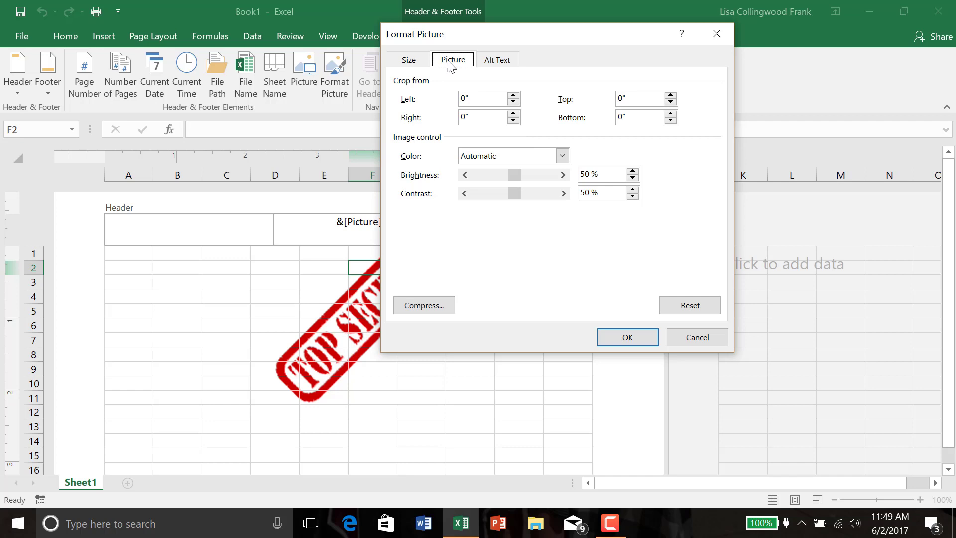
# - Change the stamp's colour mode from Grayscale to Washout and apply it
pyautogui.click(562, 156)
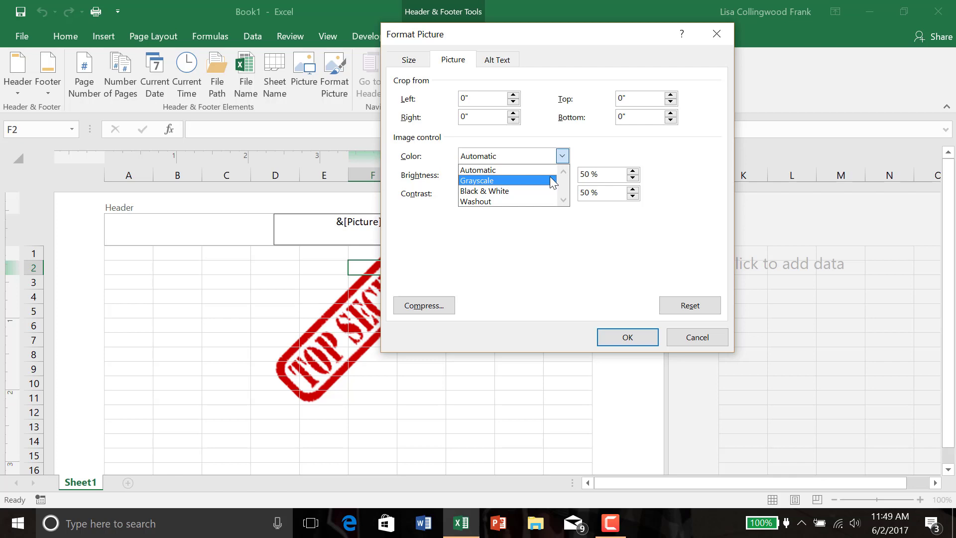
pyautogui.click(477, 180)
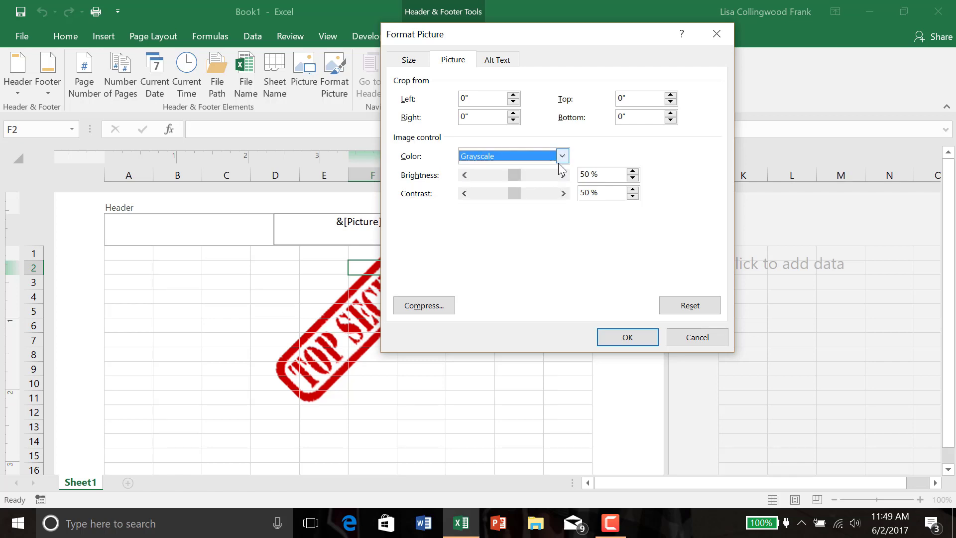
pyautogui.click(561, 155)
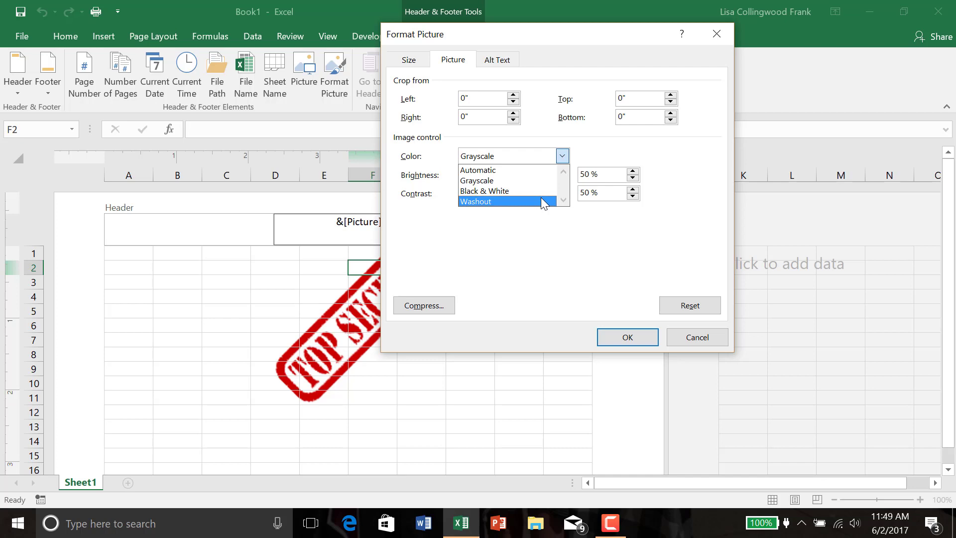
pyautogui.click(475, 201)
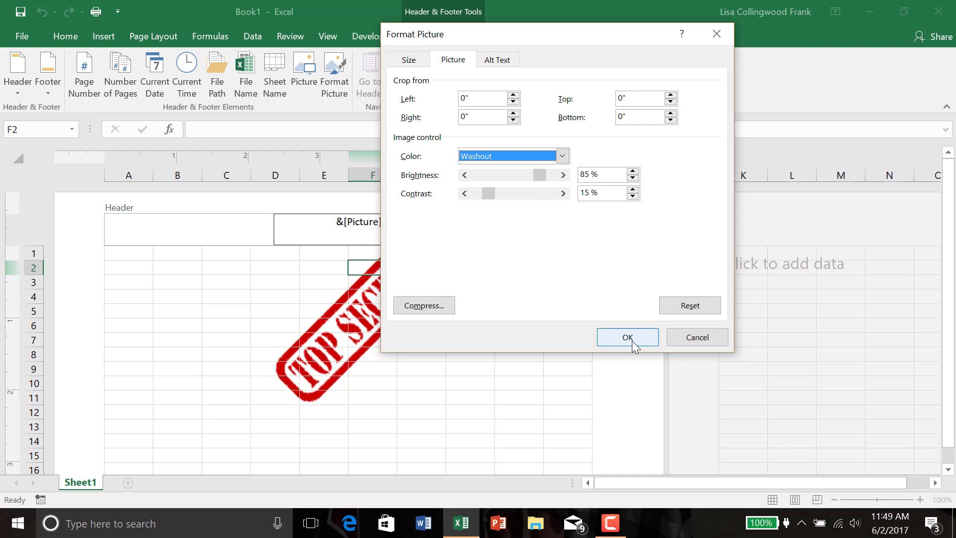
pyautogui.click(627, 337)
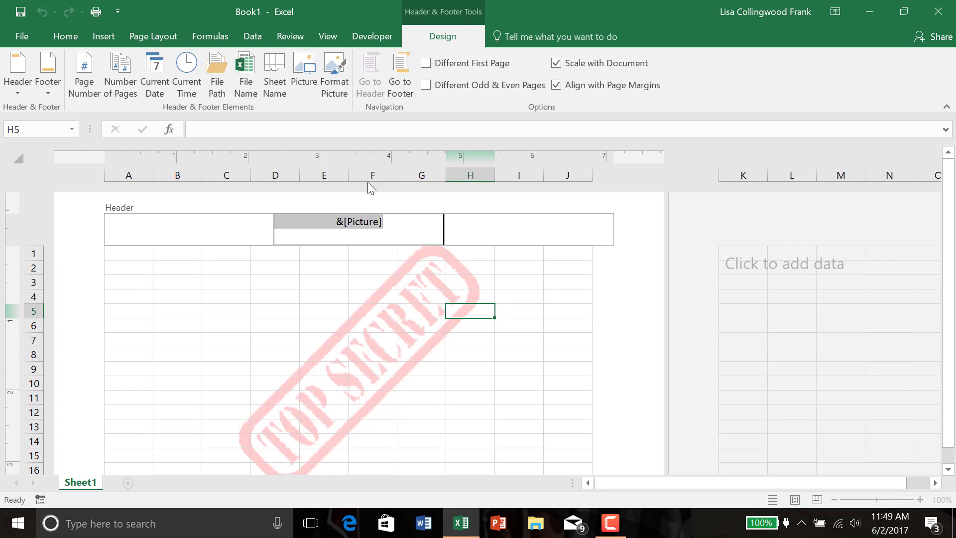
pyautogui.click(334, 73)
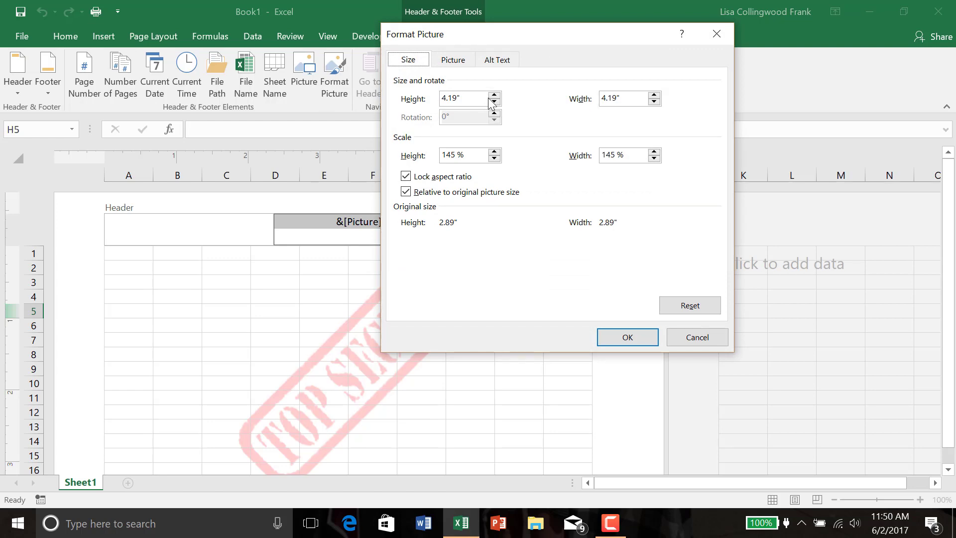
# - Enlarge the washed-out stamp to 5.79 inches, 200% scale, and apply
pyautogui.click(494, 94)
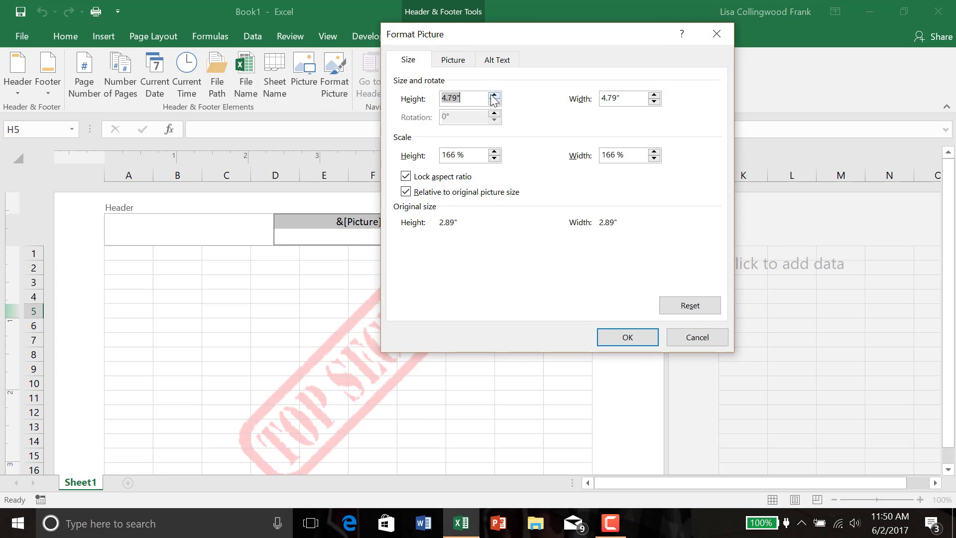
pyautogui.click(494, 95)
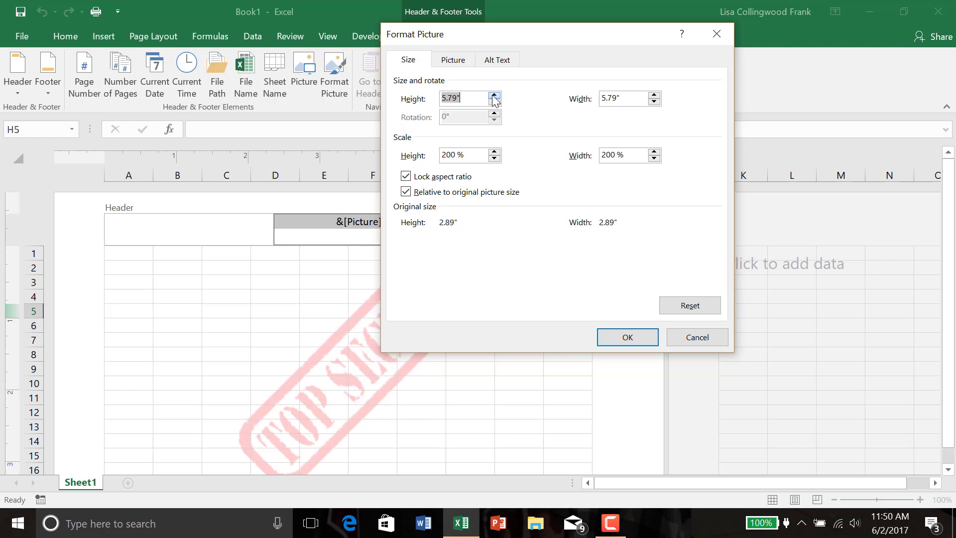
pyautogui.click(627, 338)
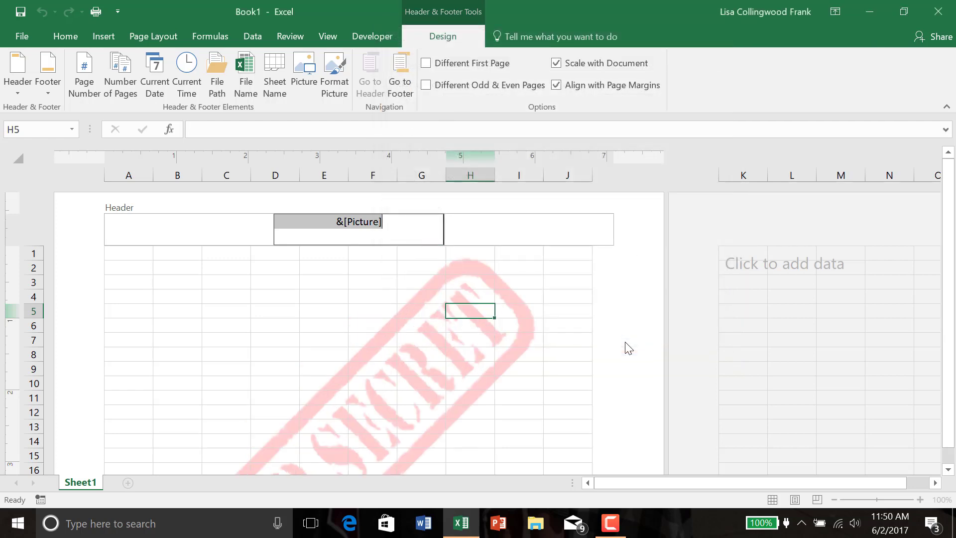
pyautogui.moveTo(933, 261)
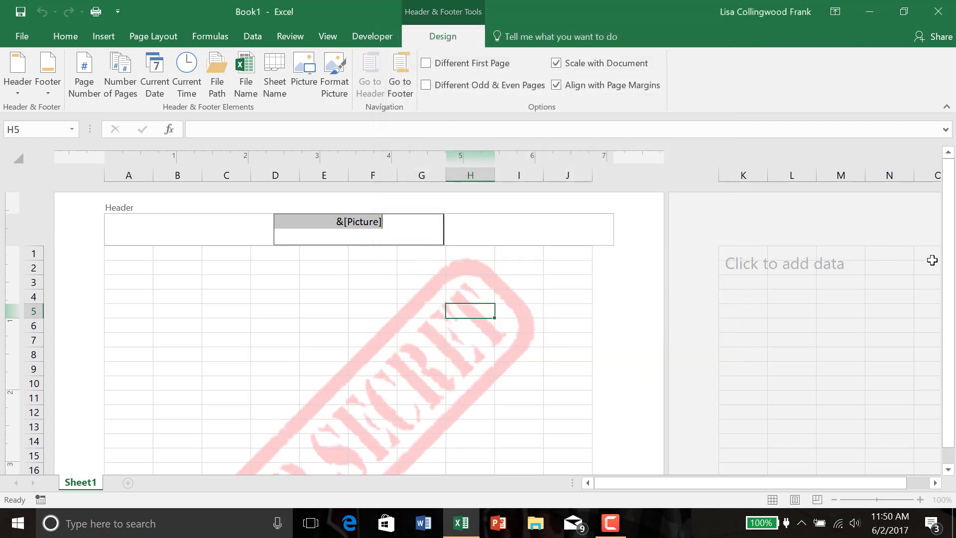
pyautogui.moveTo(280, 280)
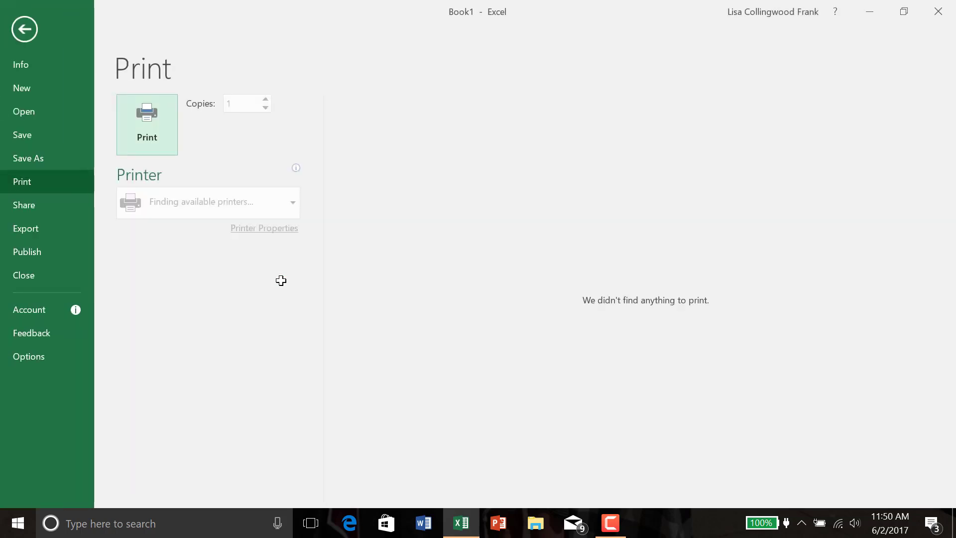
# - Enter 'Lisa' in cell D3 and preview the printed page with the watermark
pyautogui.click(24, 29)
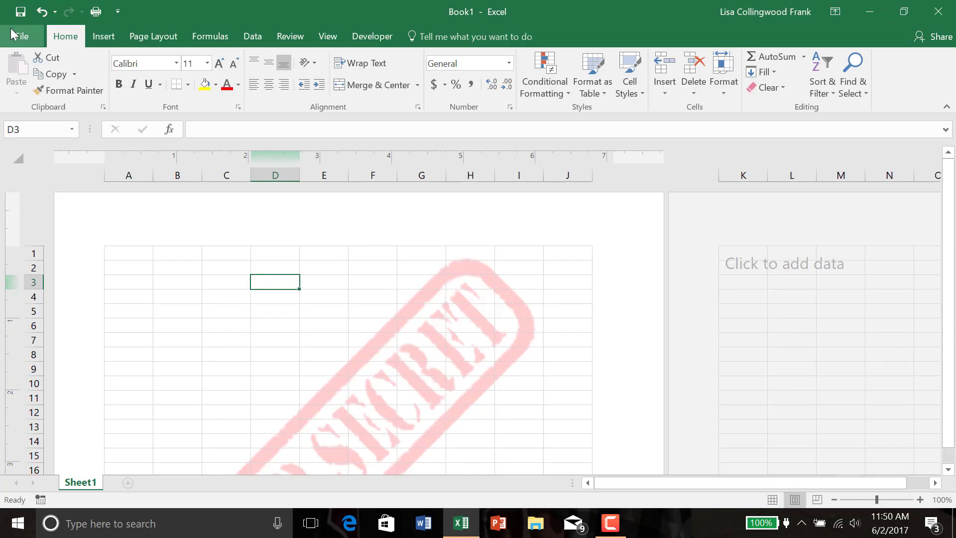
pyautogui.write('Lisa')
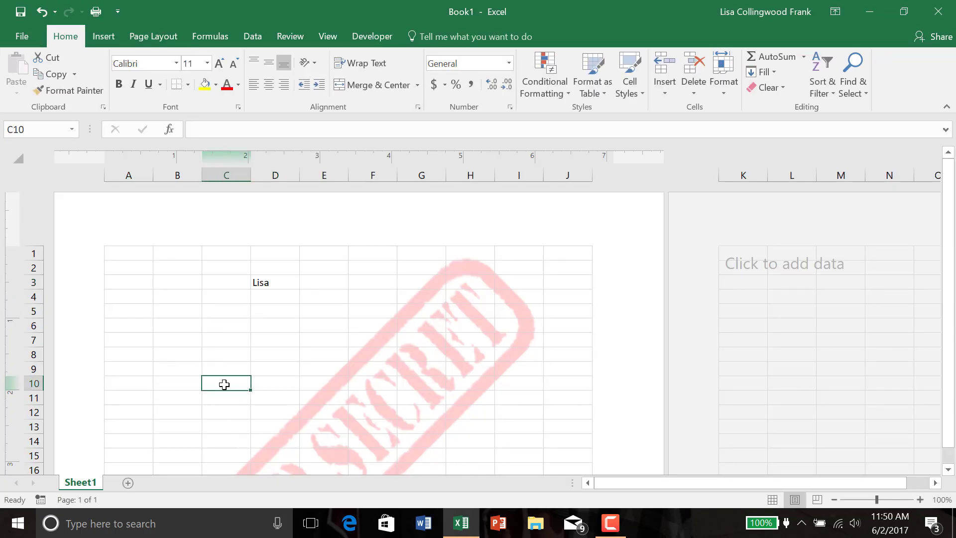
pyautogui.click(21, 36)
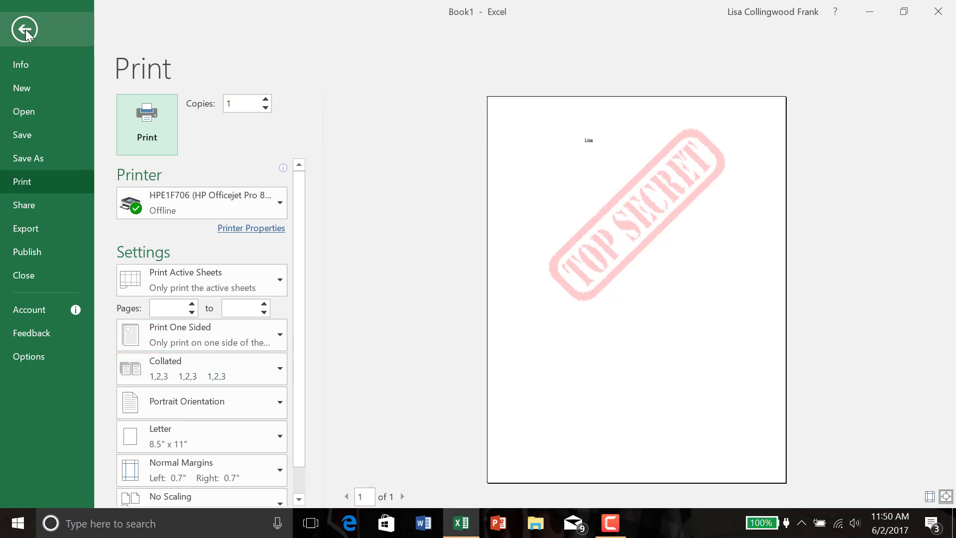
# - Return from the print preview to the worksheet and reopen the picture's centre header for editing
pyautogui.click(24, 29)
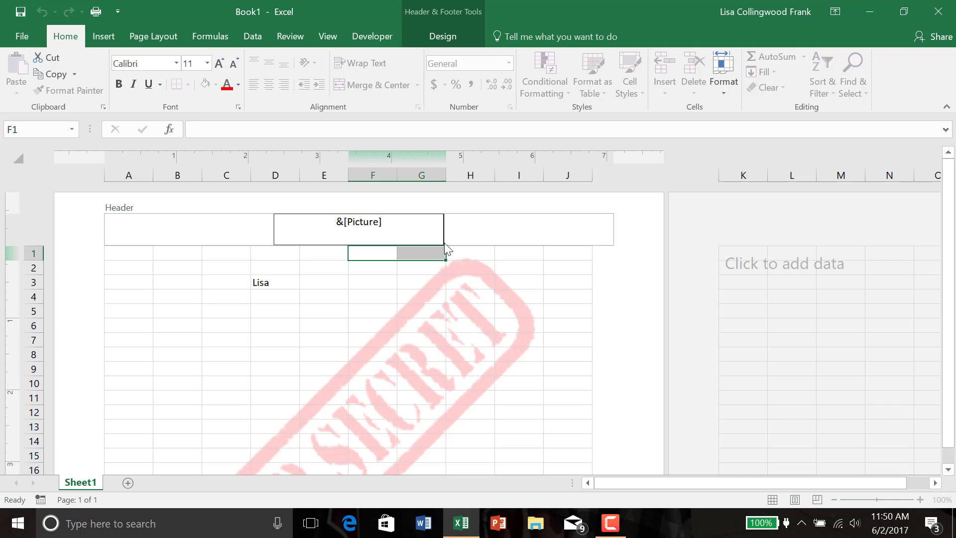
pyautogui.moveTo(458, 277)
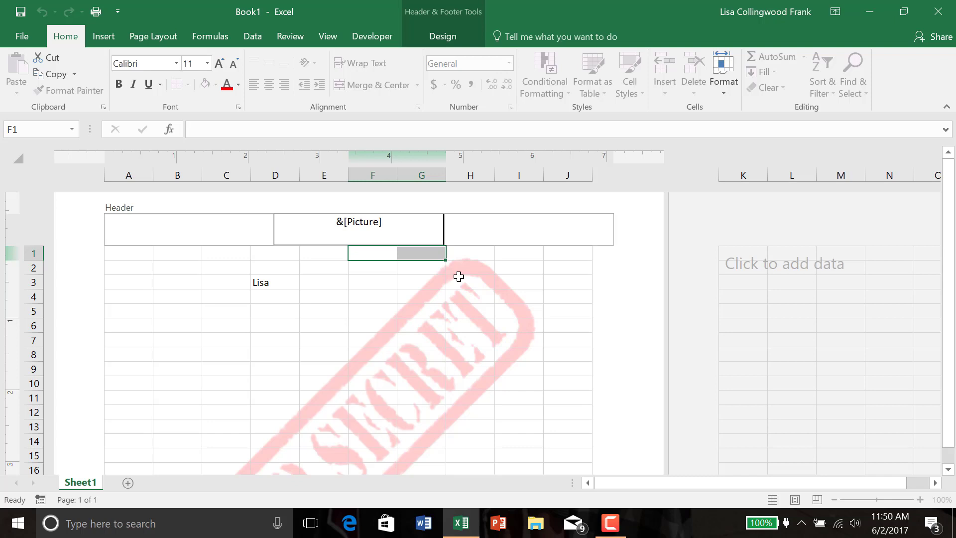
pyautogui.click(382, 221)
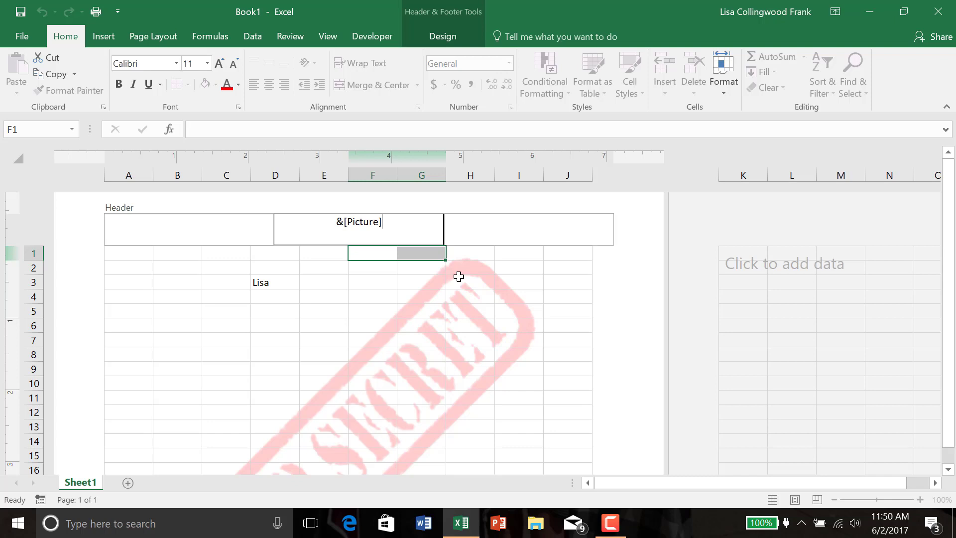